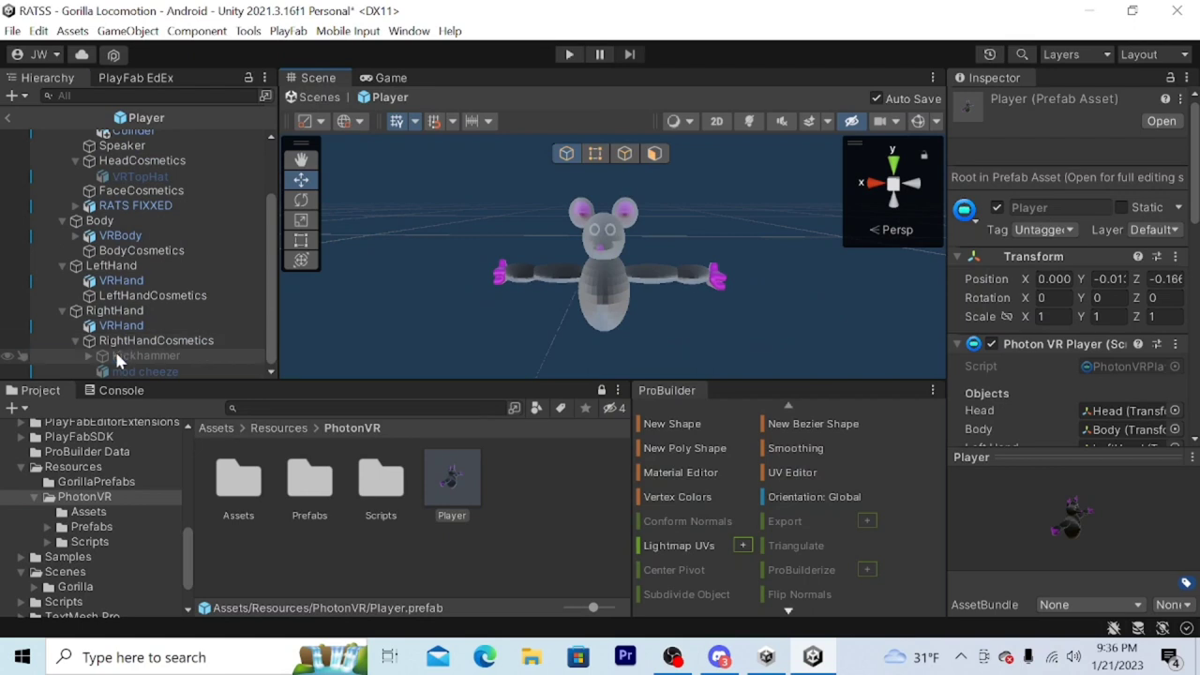
- Select the old Kickhammer under RightHandCosmetics and bring up its context menu to delete it
click(146, 356)
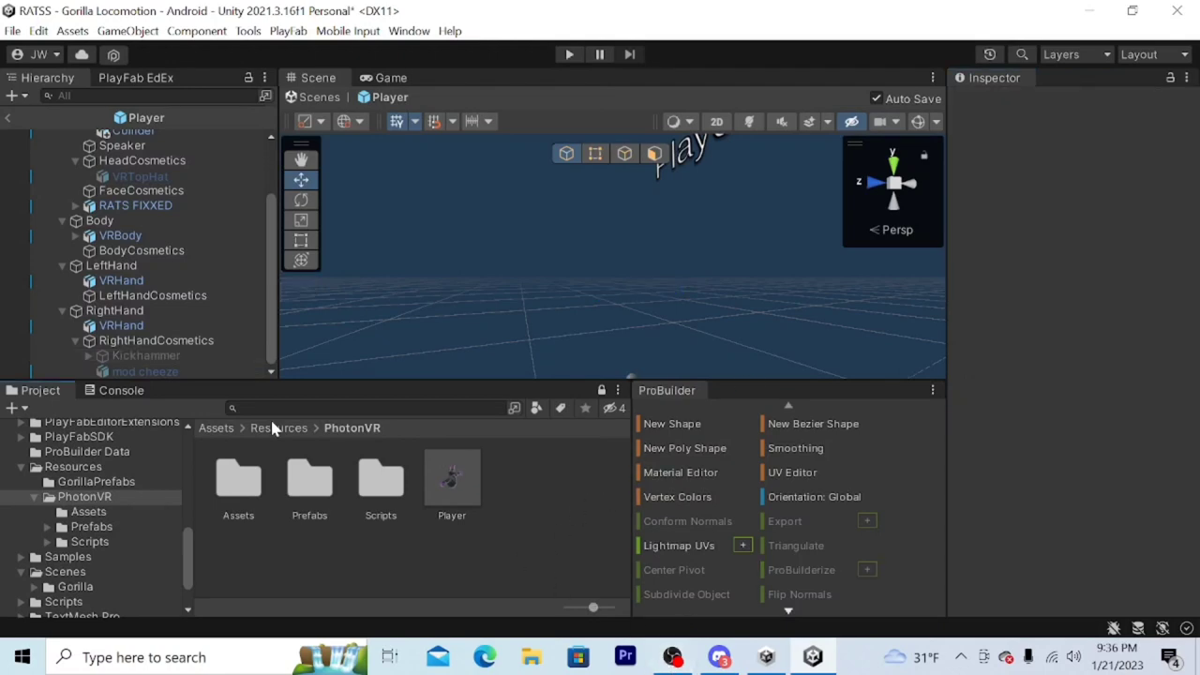
right_click(145, 355)
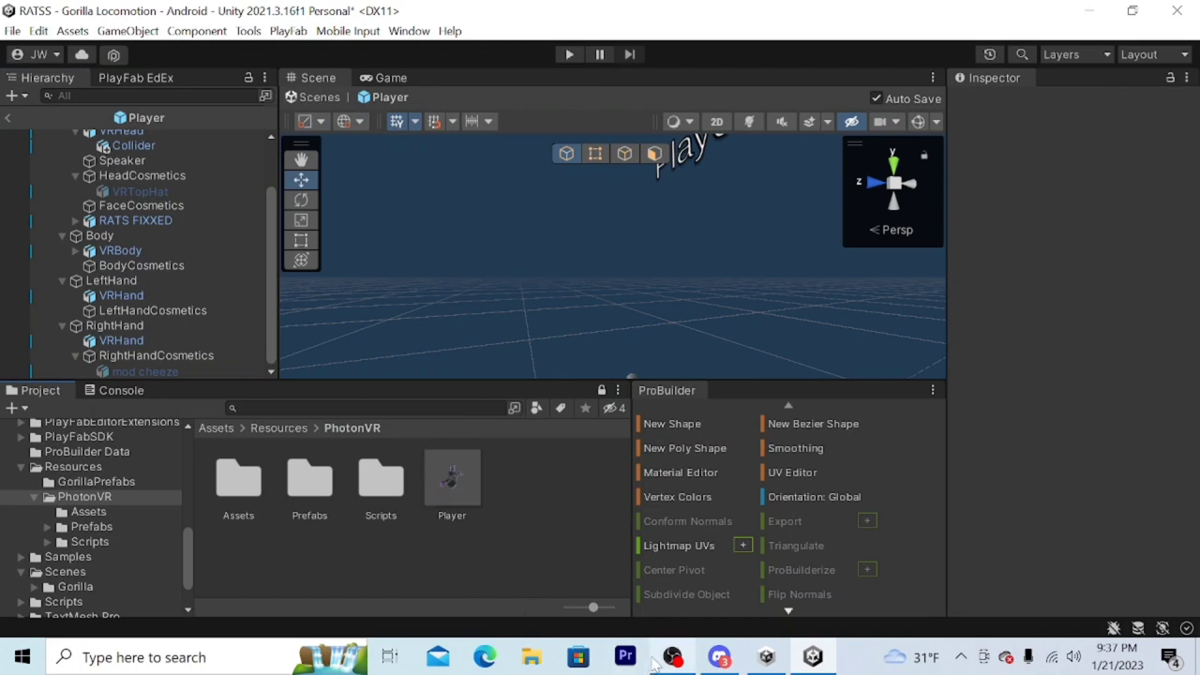
- Switch to Discord and scroll the #kick-hammer channel to the kick.cs and KickHammer.cs files
click(719, 657)
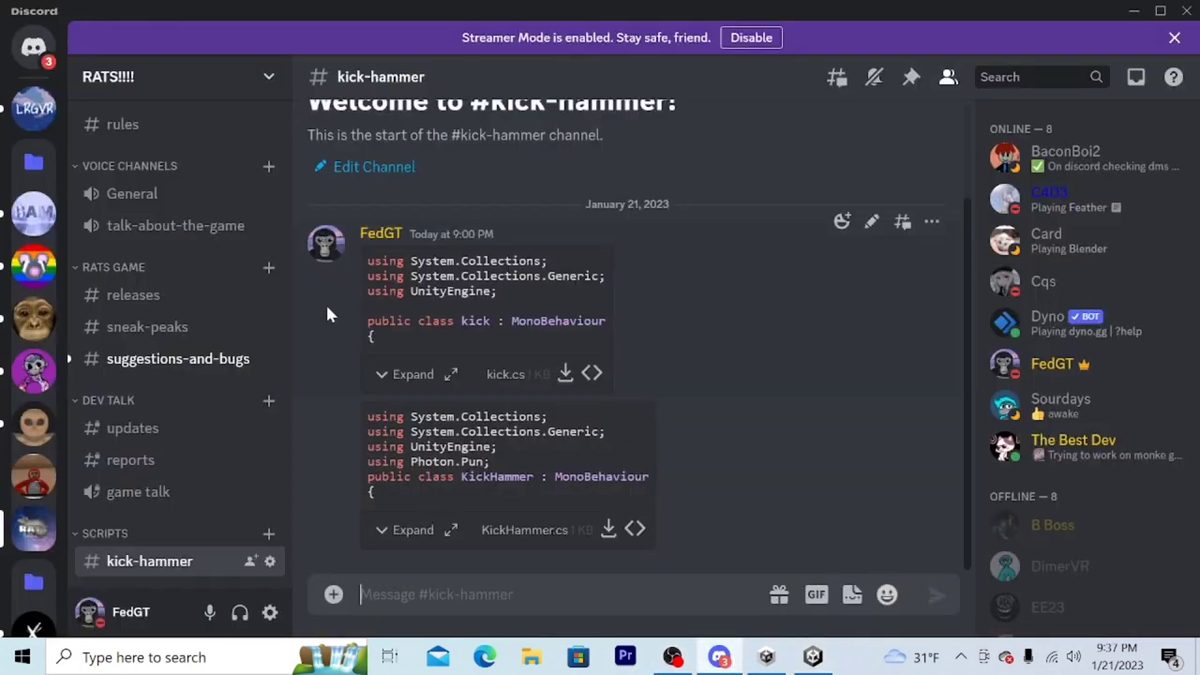
mouse_move(120, 561)
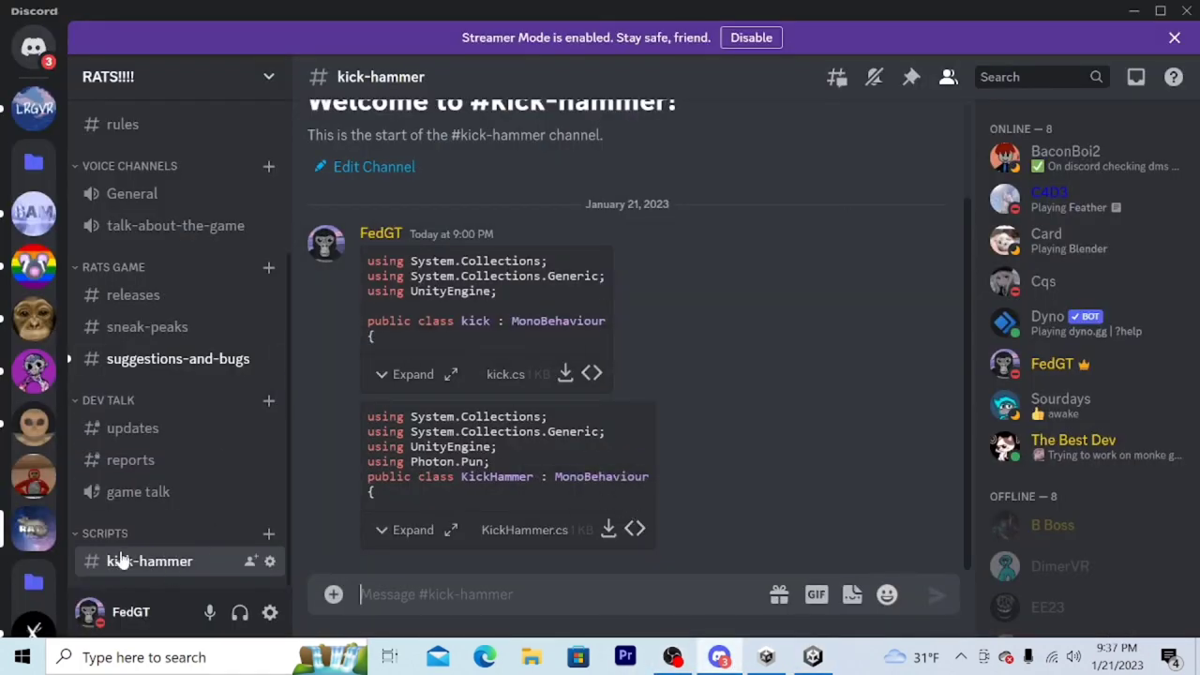
mouse_move(208, 572)
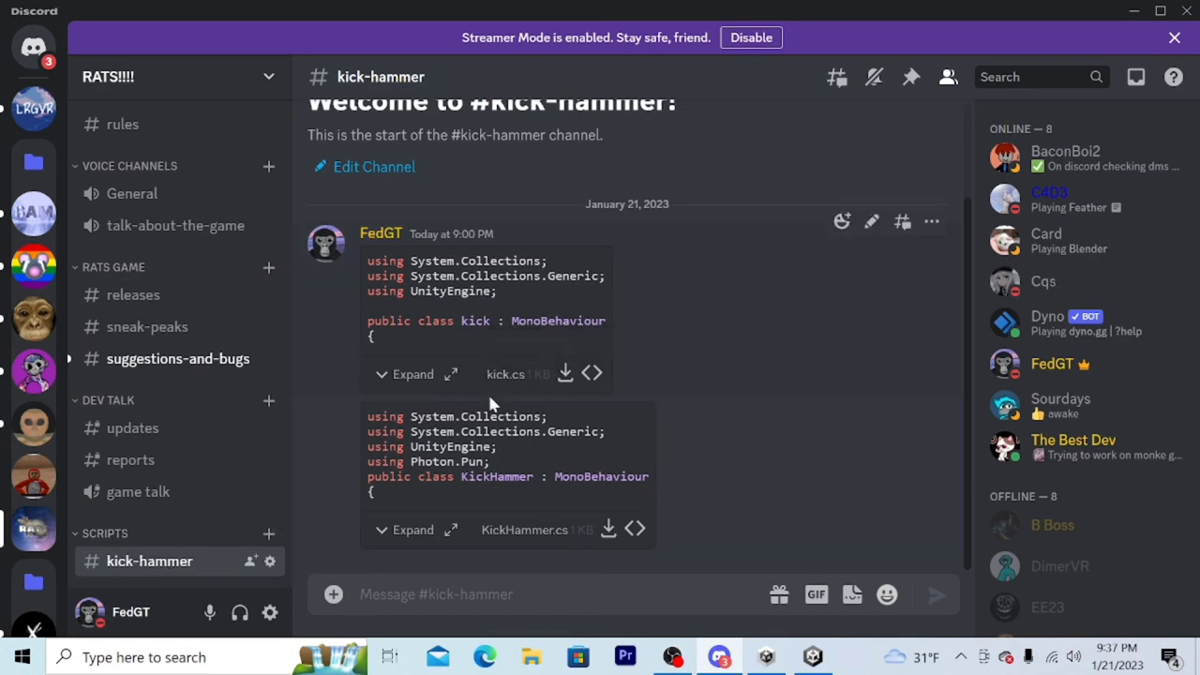
mouse_move(505, 374)
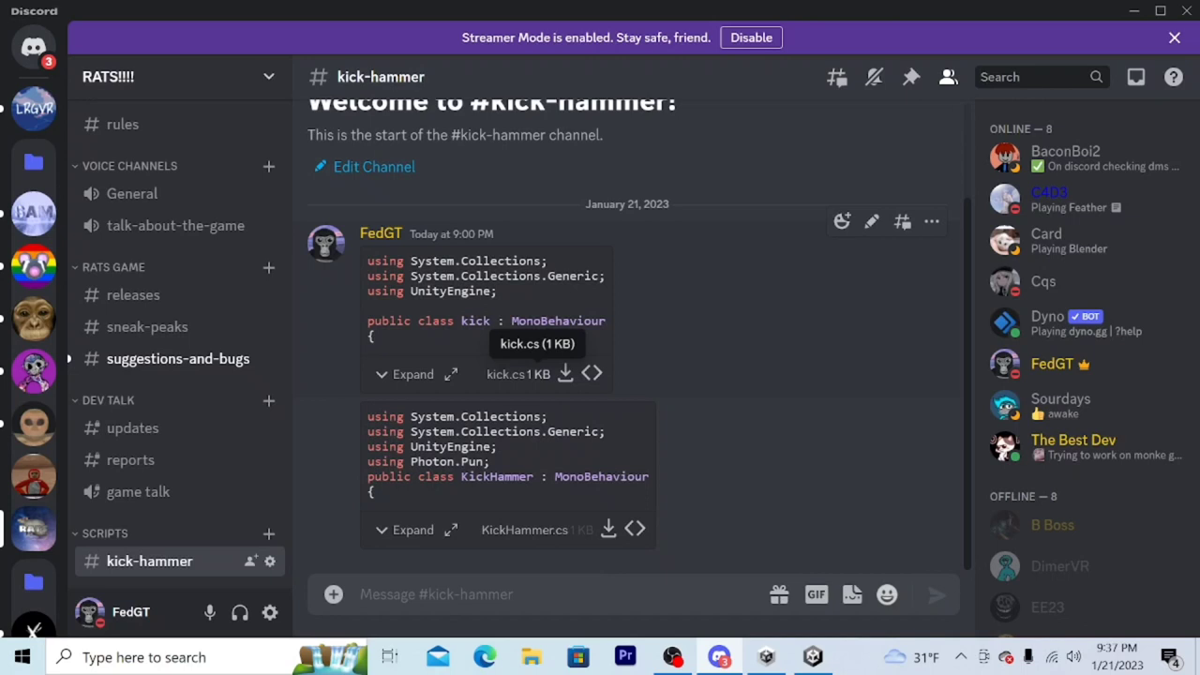
mouse_move(383, 380)
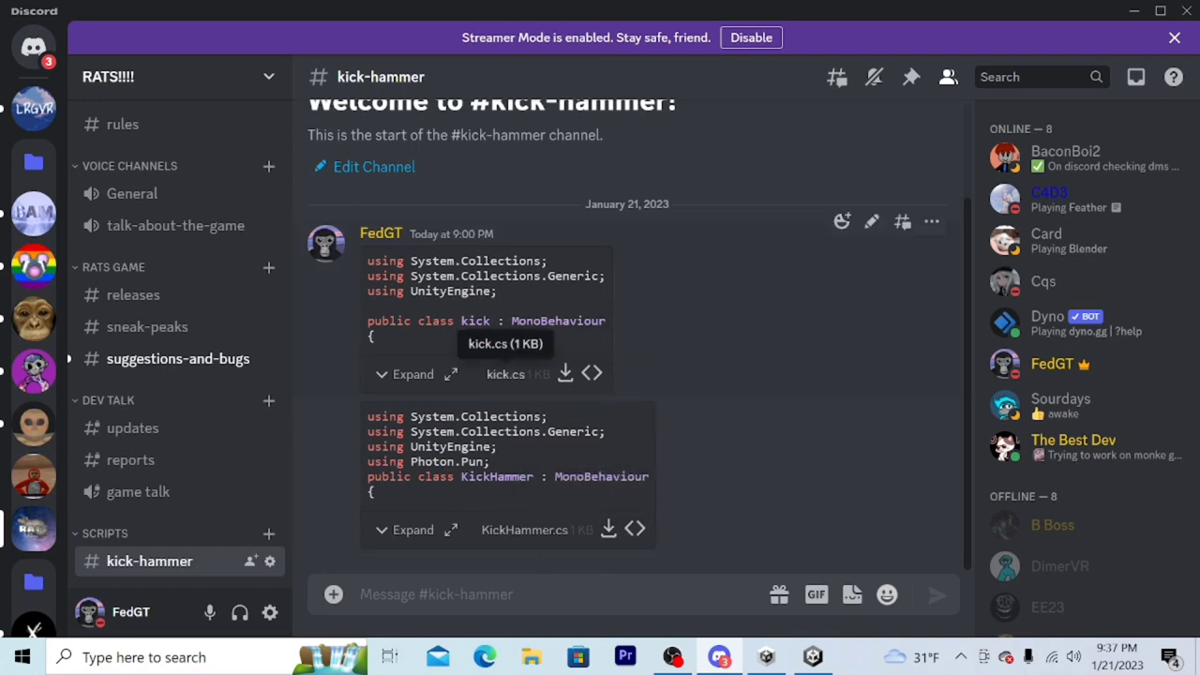
mouse_move(673, 657)
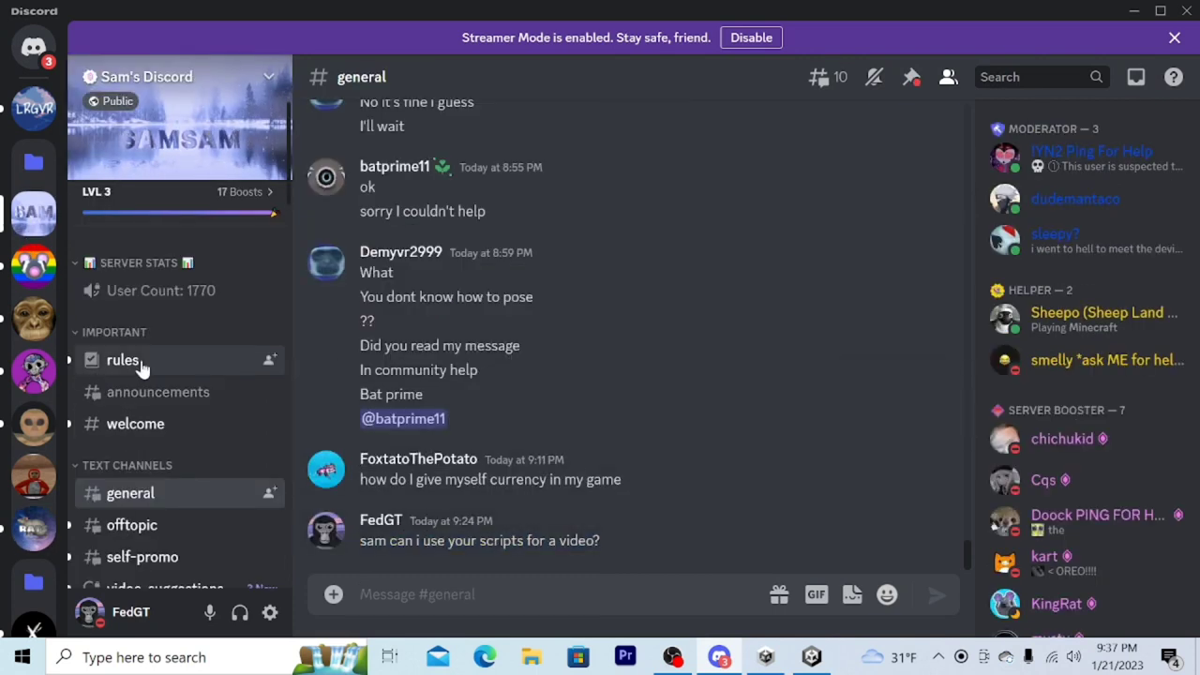
scroll(down, 3)
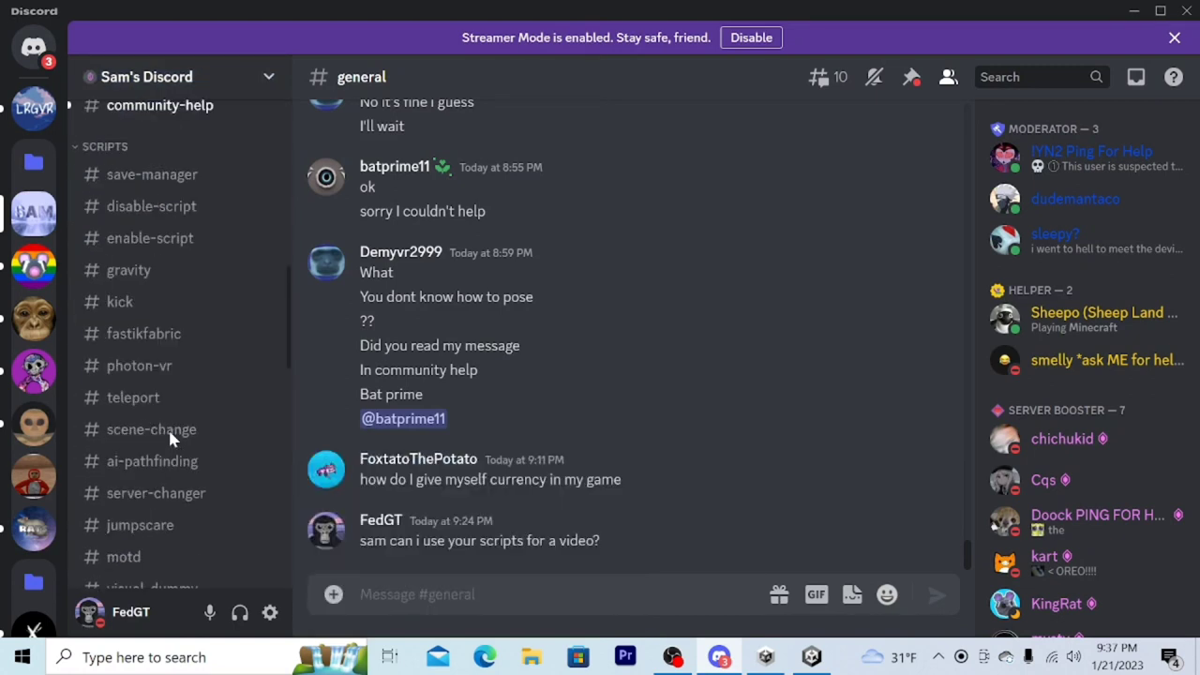
scroll(down, 3)
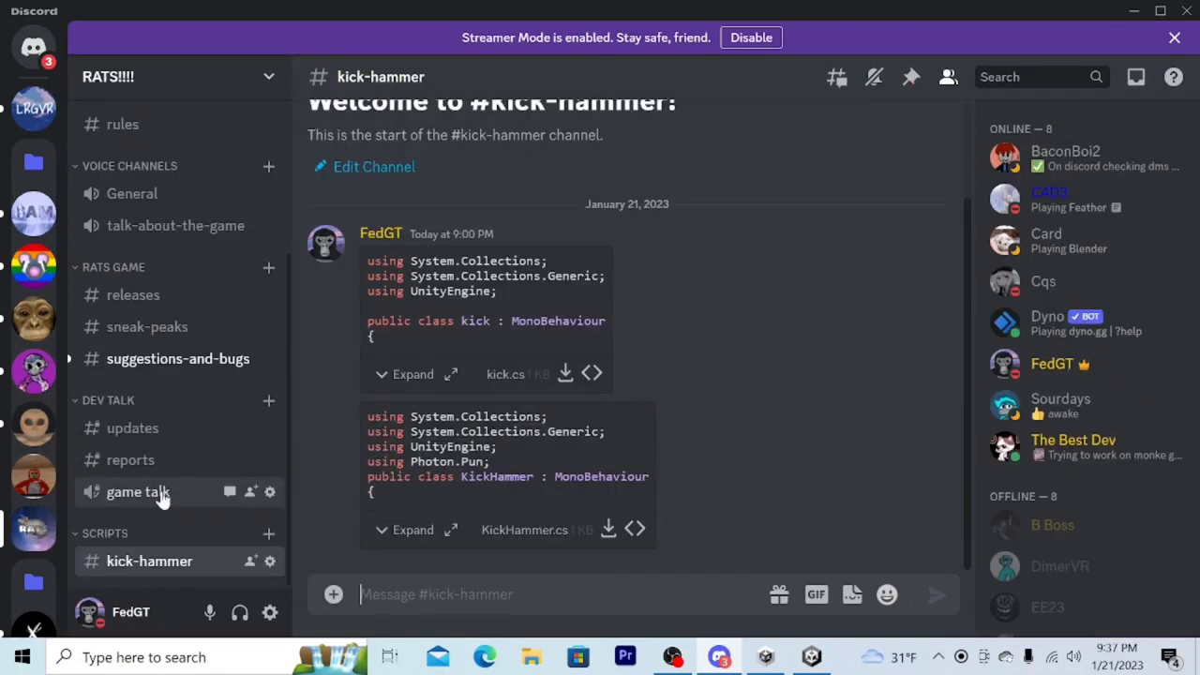
mouse_move(205, 532)
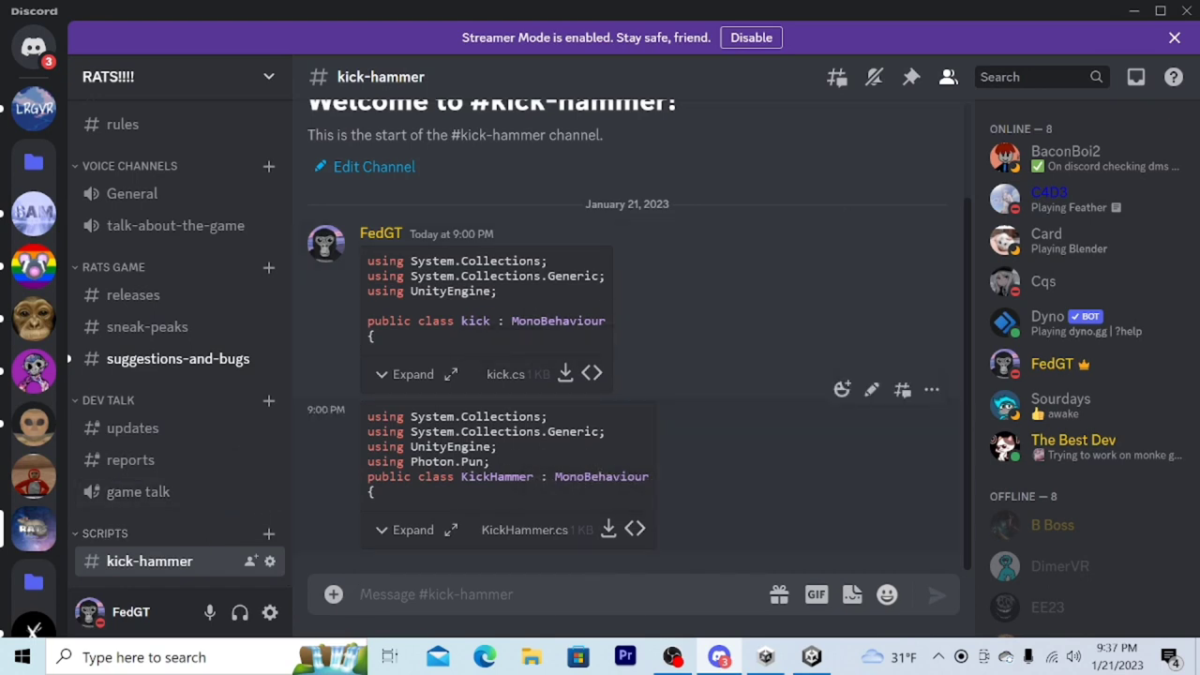
mouse_move(467, 372)
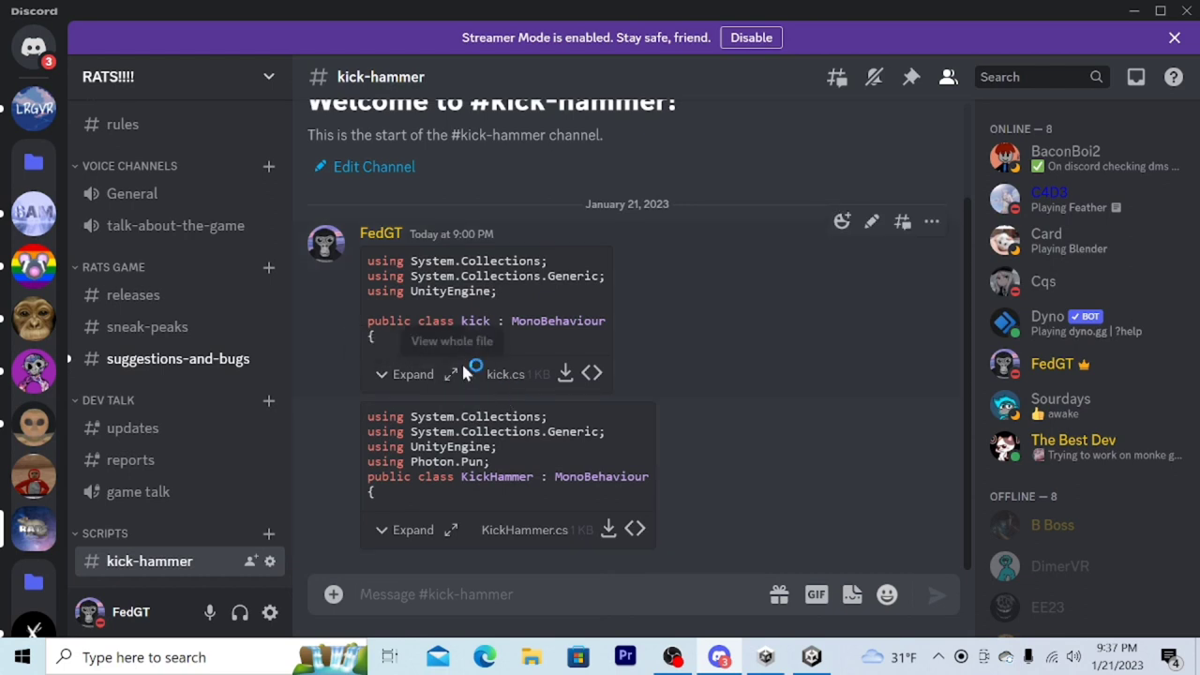
mouse_move(583, 497)
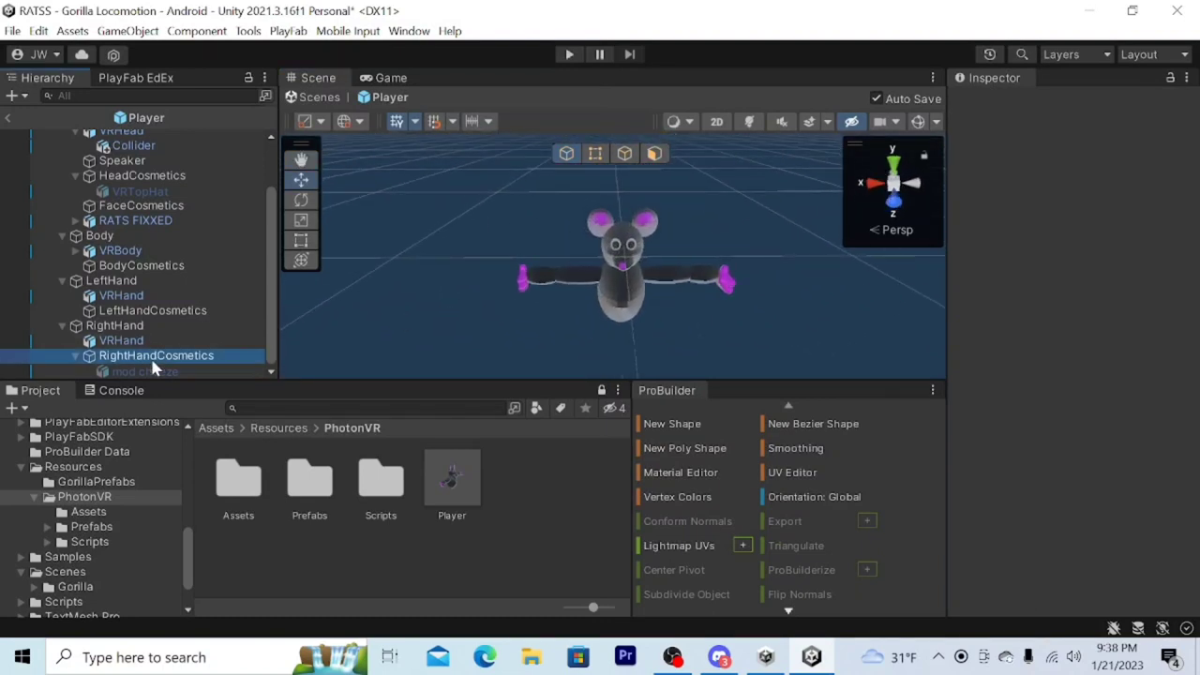
- Select RightHandCosmetics in the Player prefab Hierarchy as the hammer's parent
click(156, 355)
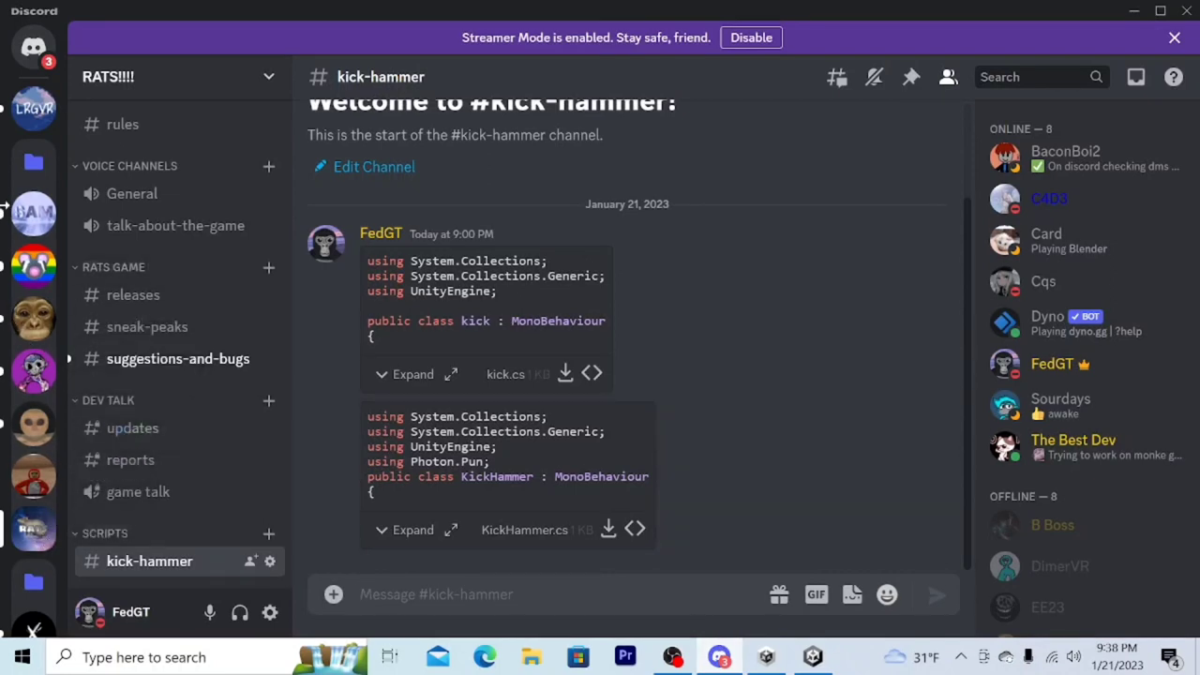
mouse_move(33, 213)
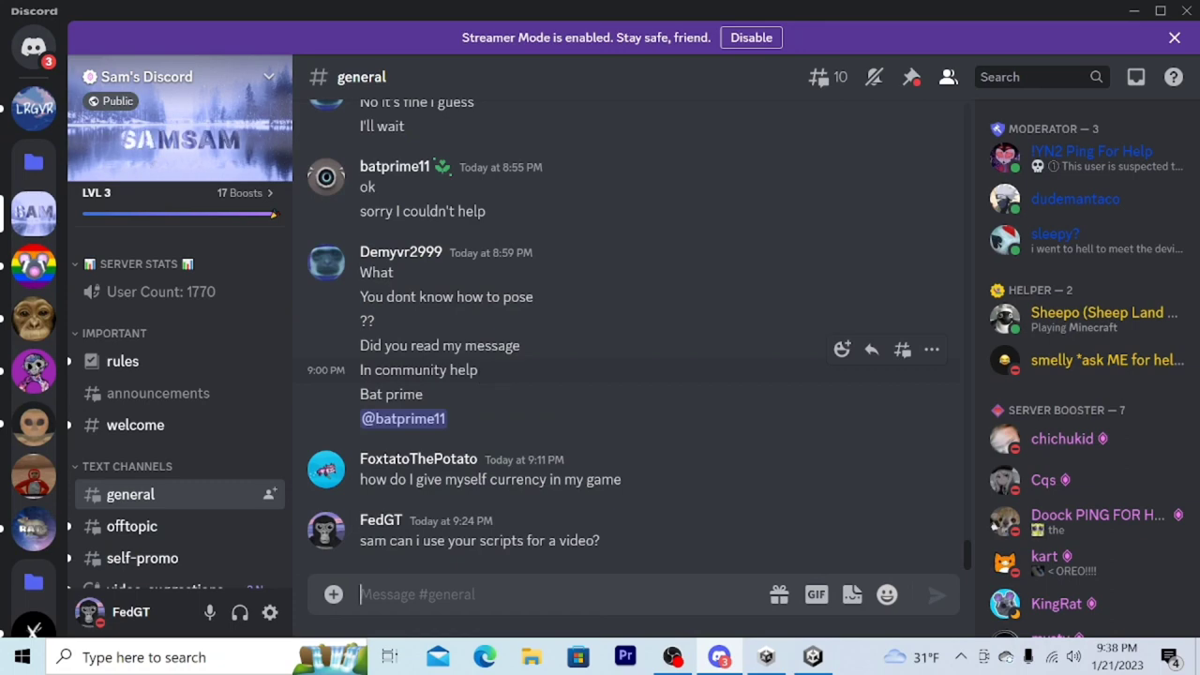
mouse_move(28, 531)
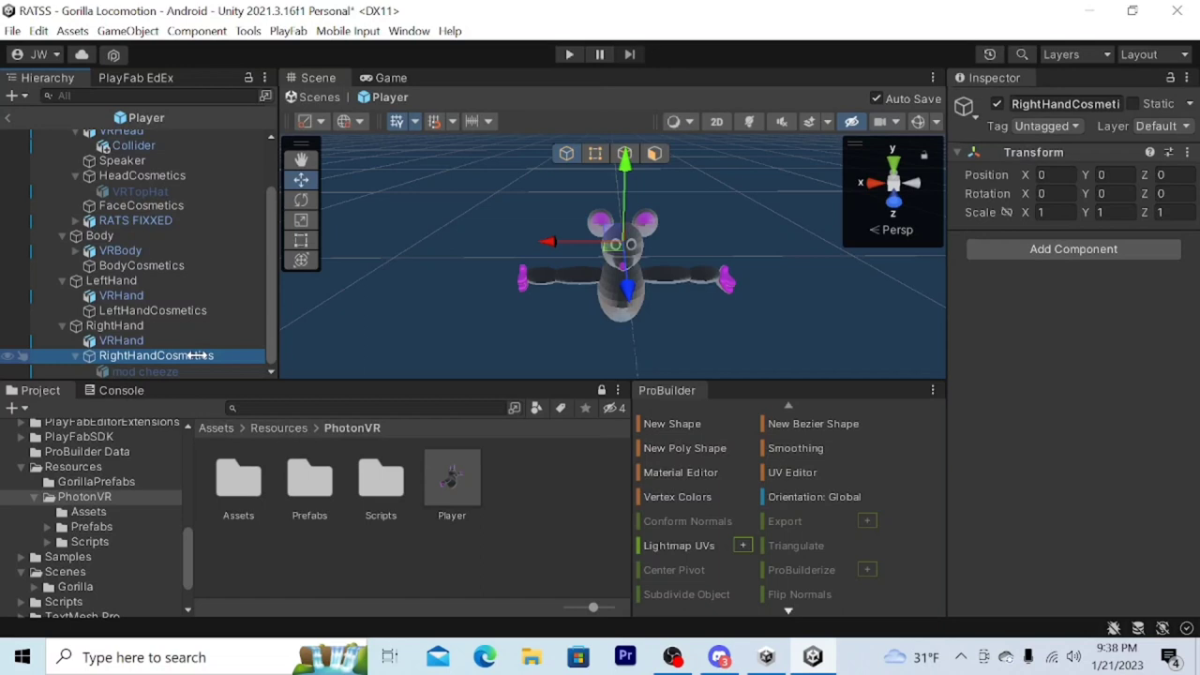
mouse_move(155, 356)
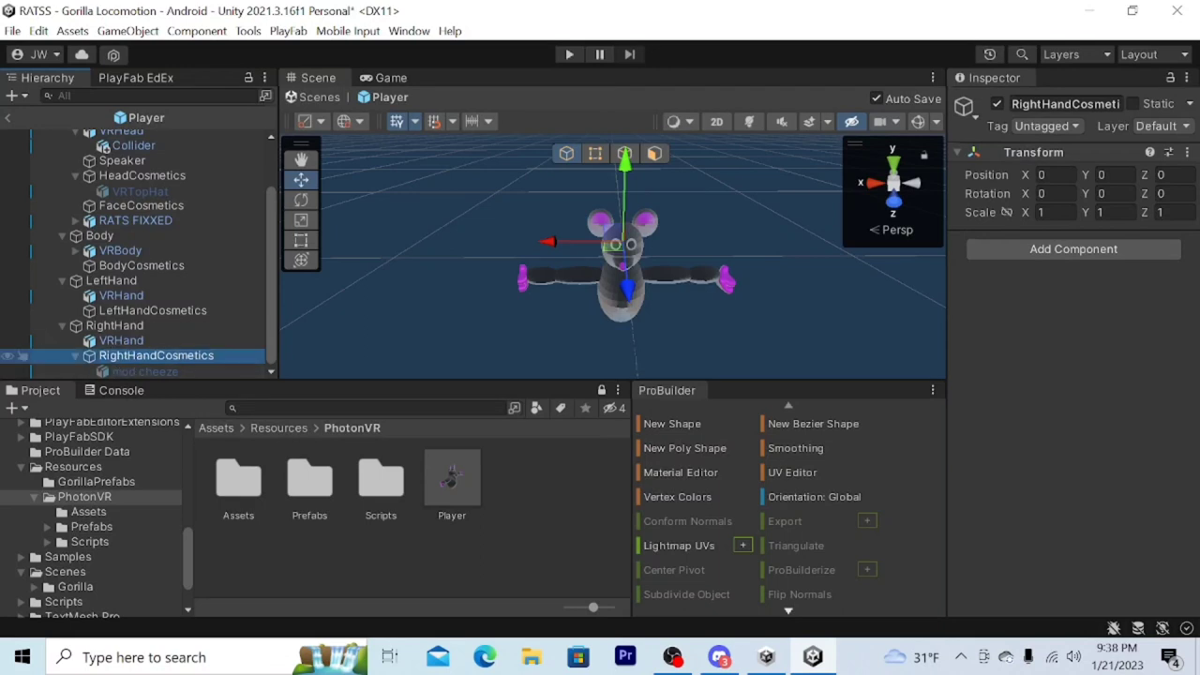
- Create a 3D Object Cube as a child of RightHandCosmetics
right_click(155, 356)
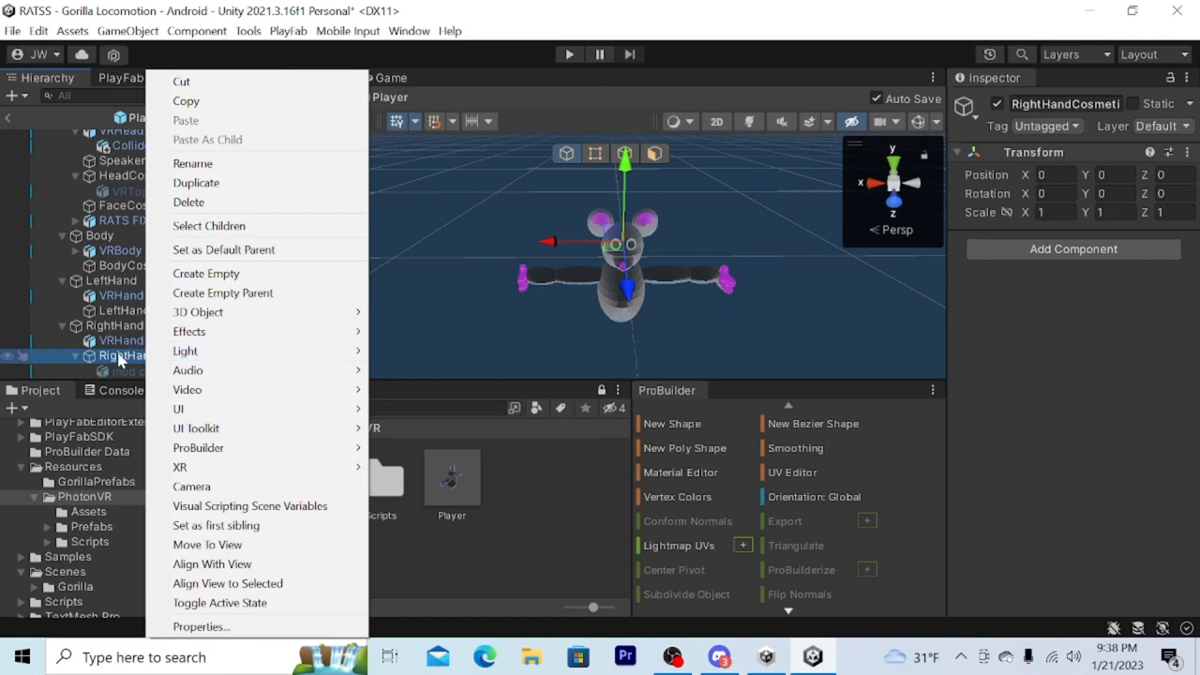
mouse_move(198, 312)
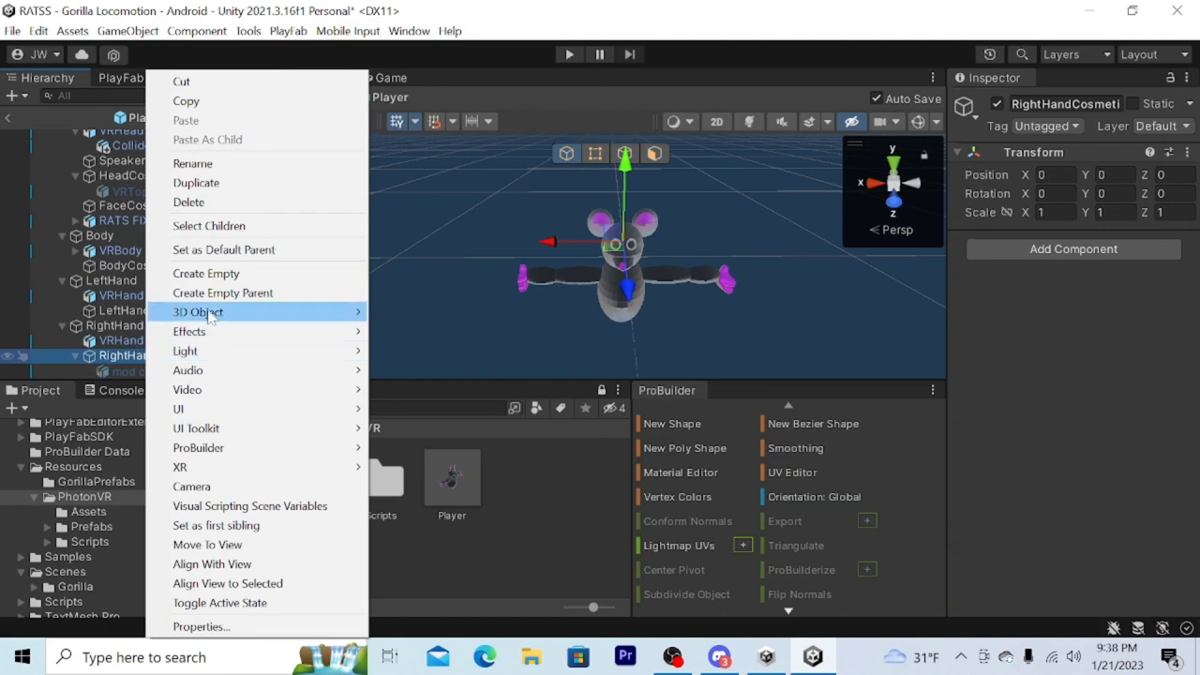
mouse_move(198, 311)
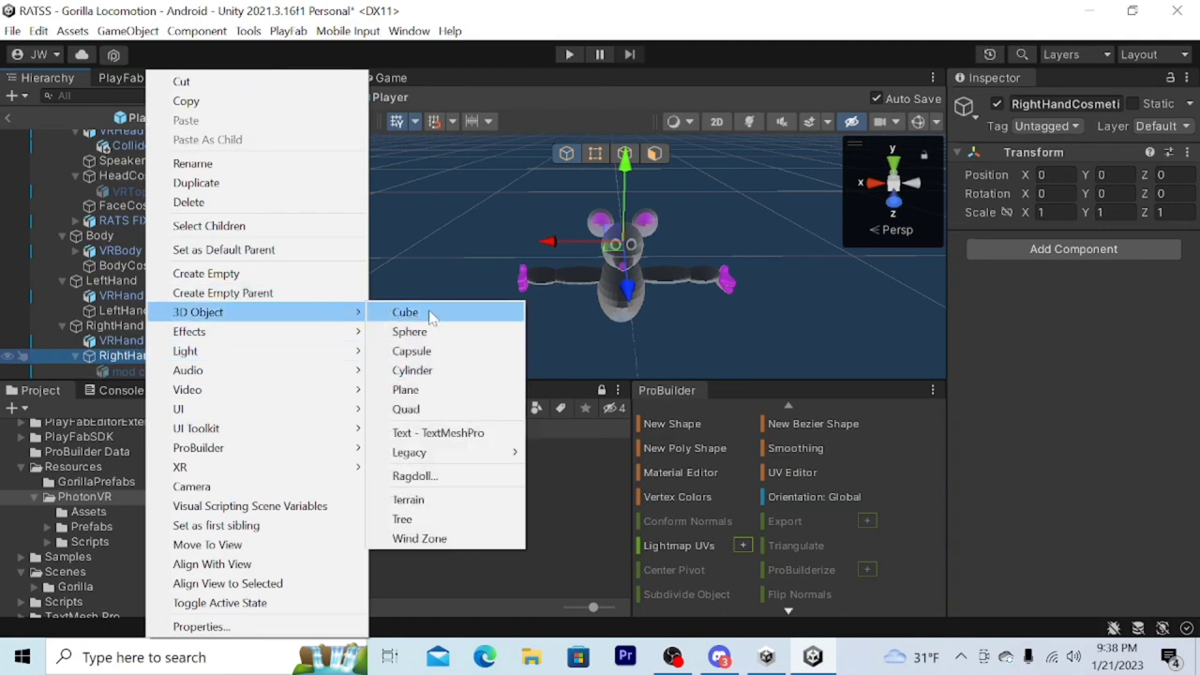
click(404, 312)
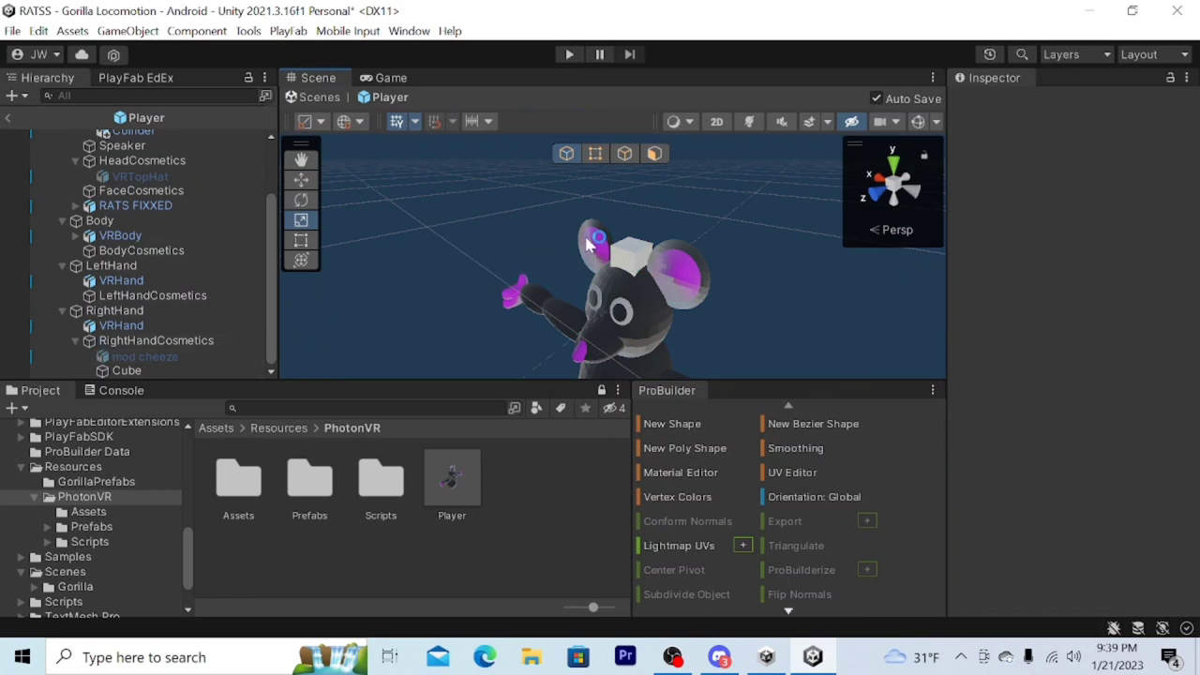
- Select objects under RightHandCosmetics while building Cube (1) and its collider child
click(128, 370)
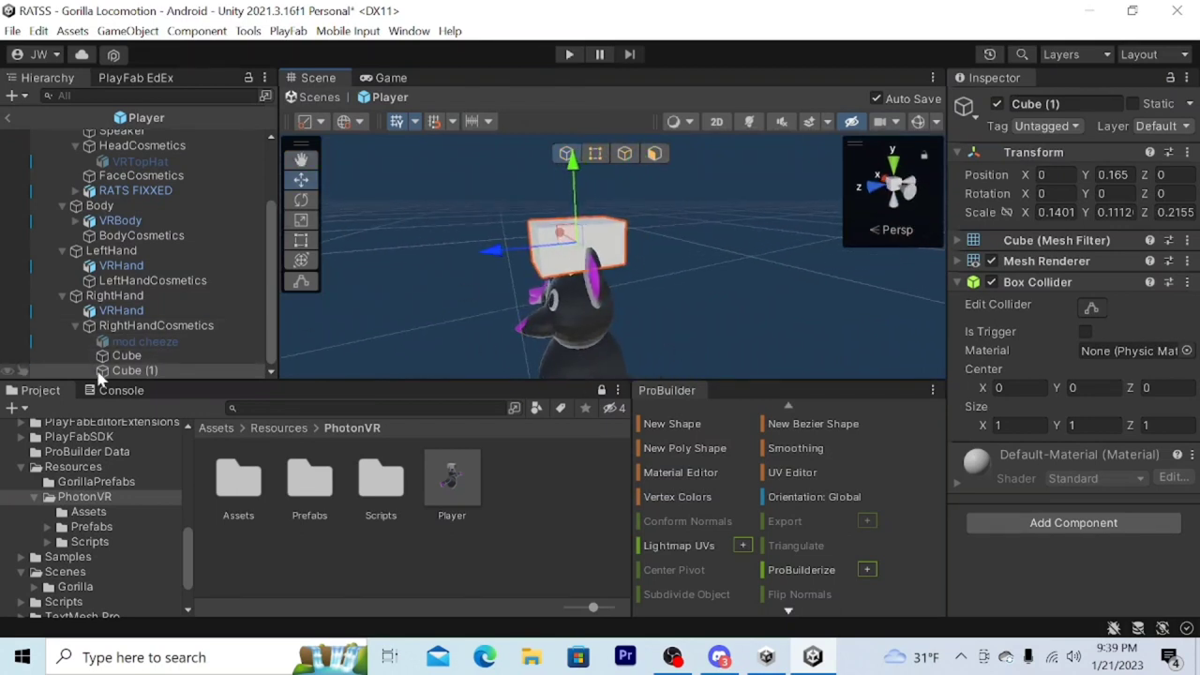
click(134, 371)
text(collider)
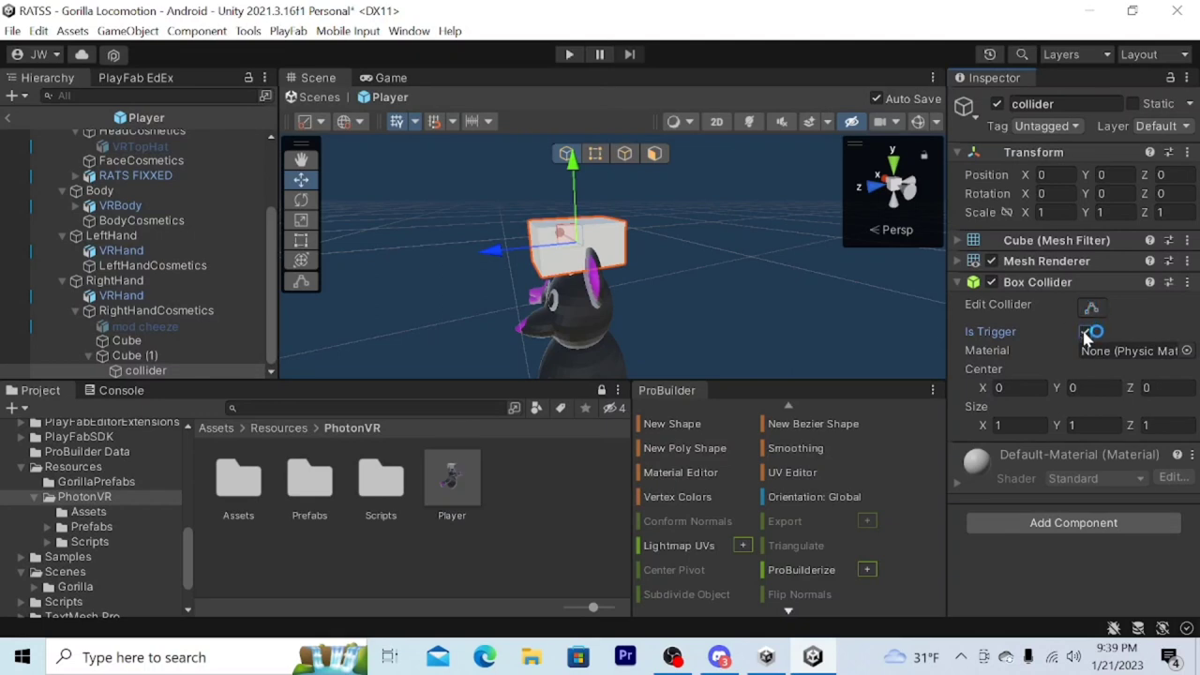
- Make collider a trigger and disable the Box Colliders on Cube and Cube (1)
click(1085, 331)
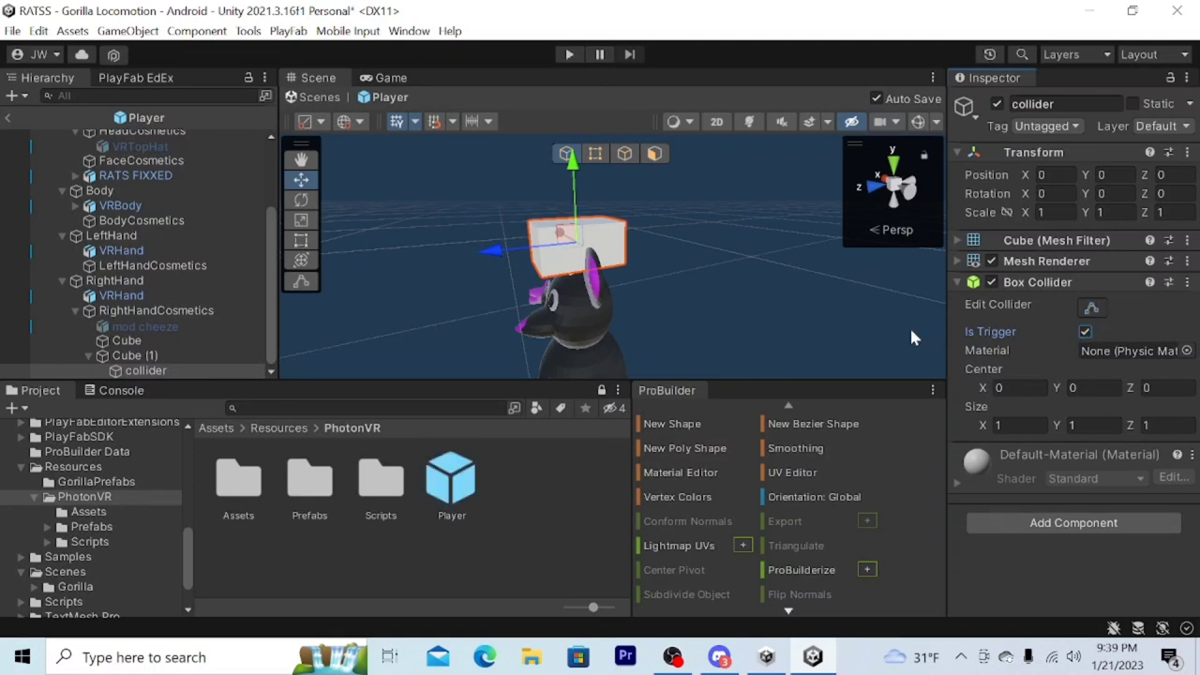
click(126, 340)
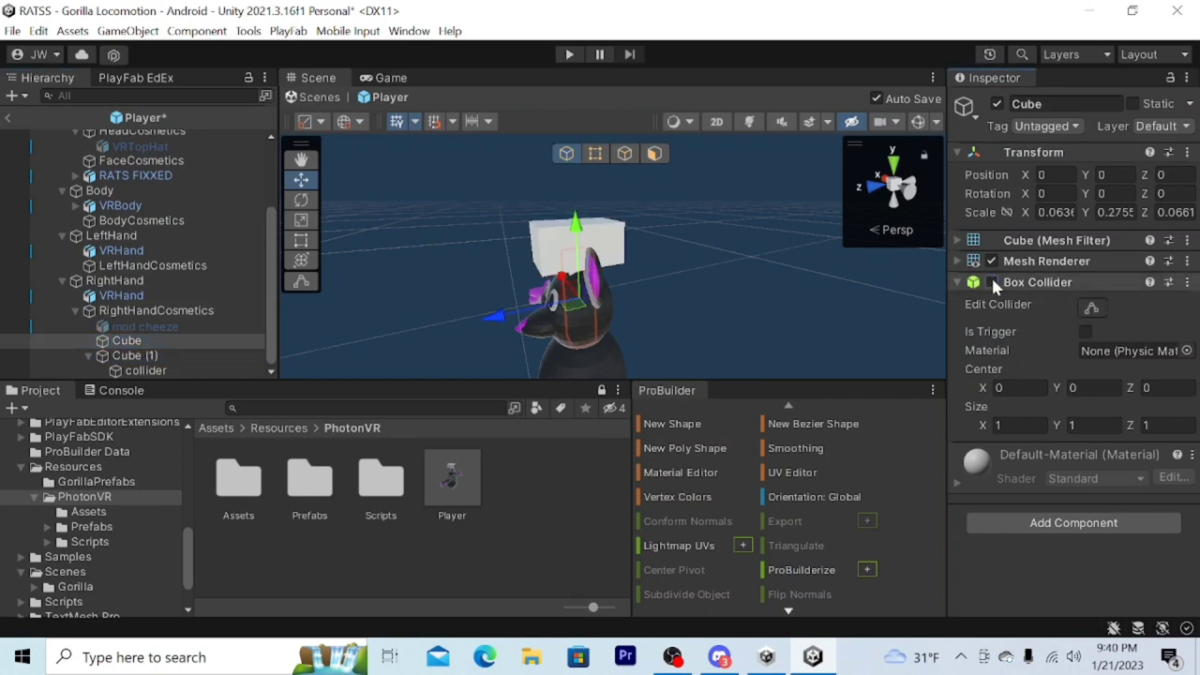
click(135, 356)
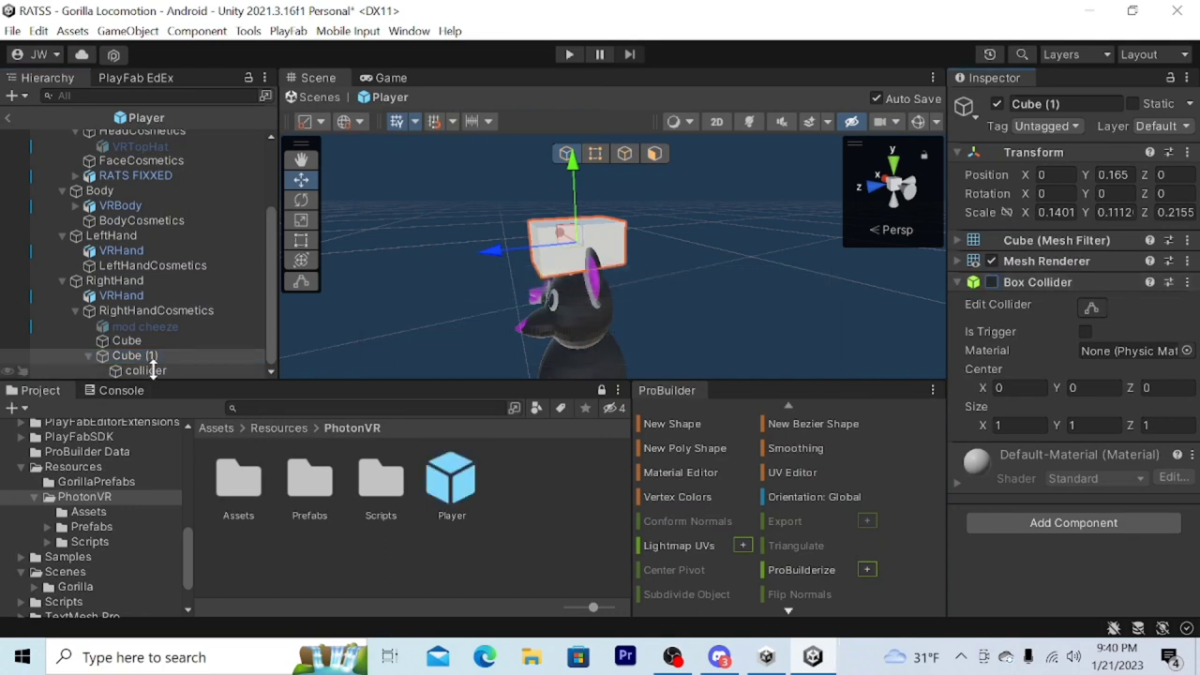
click(144, 370)
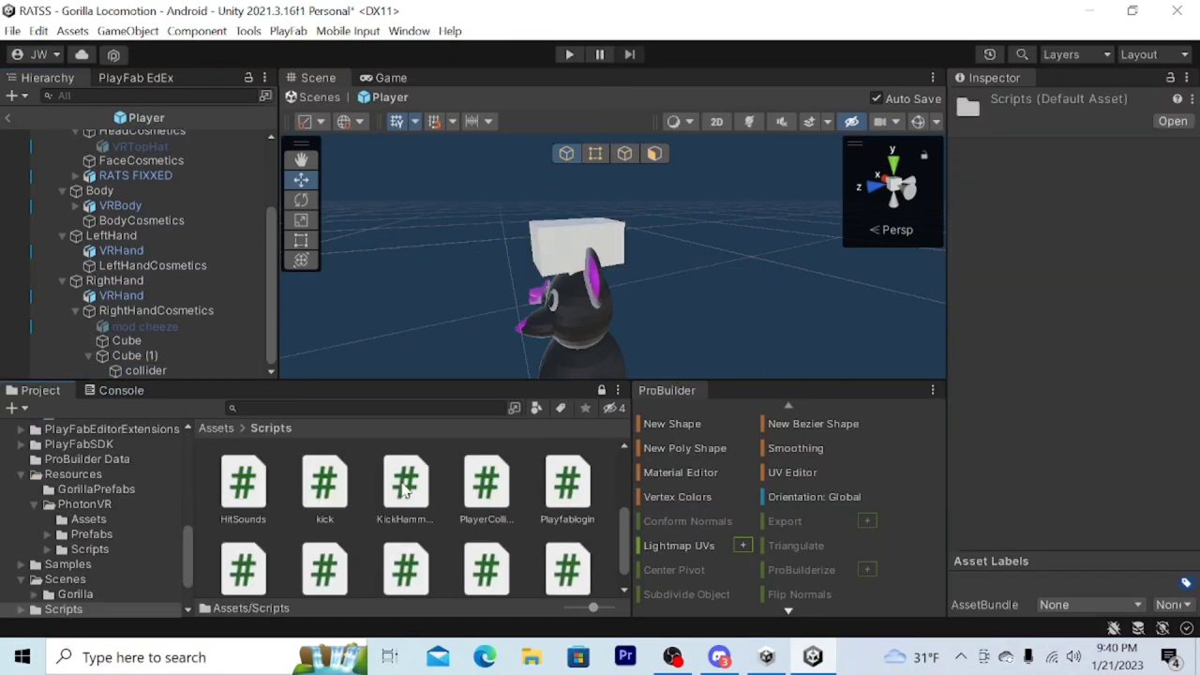
- Set the collider's KickHammer Photon View to Player, then select Cube (1)
click(143, 370)
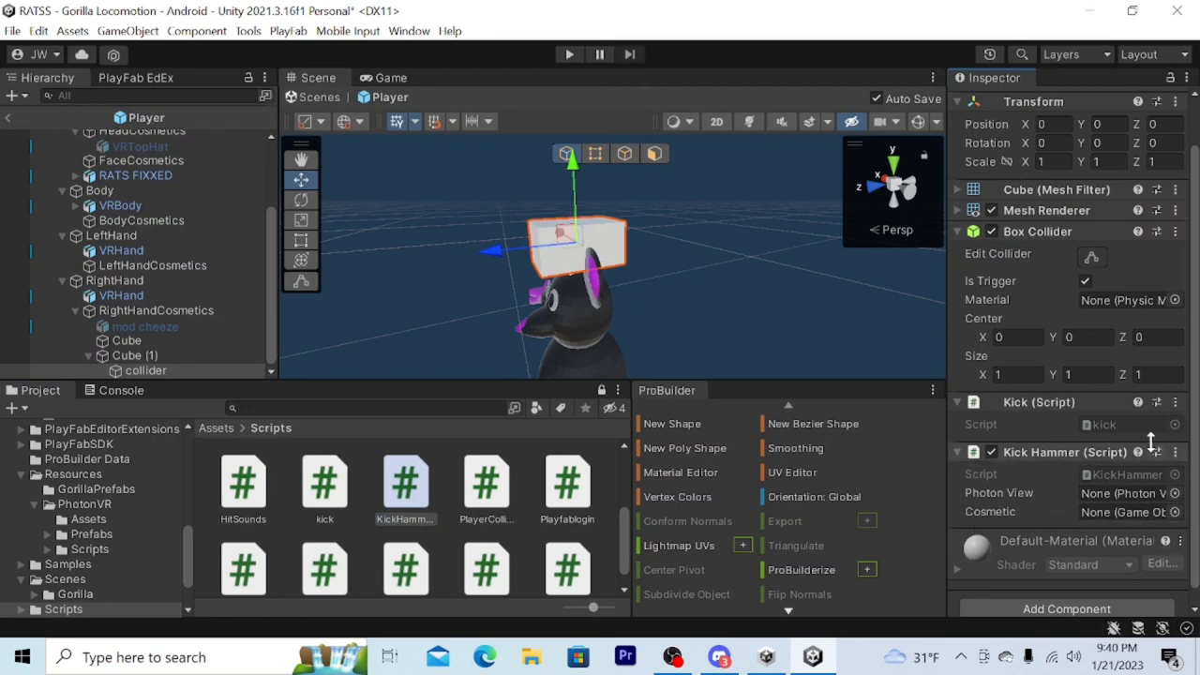
click(1177, 493)
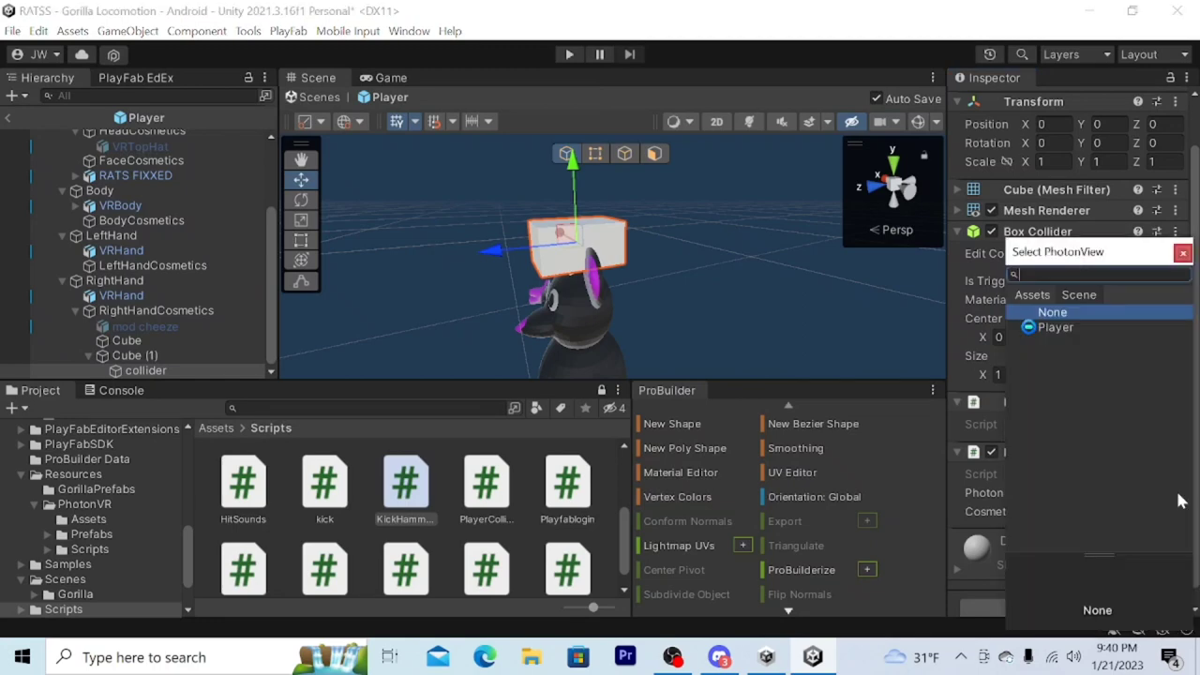
click(1056, 326)
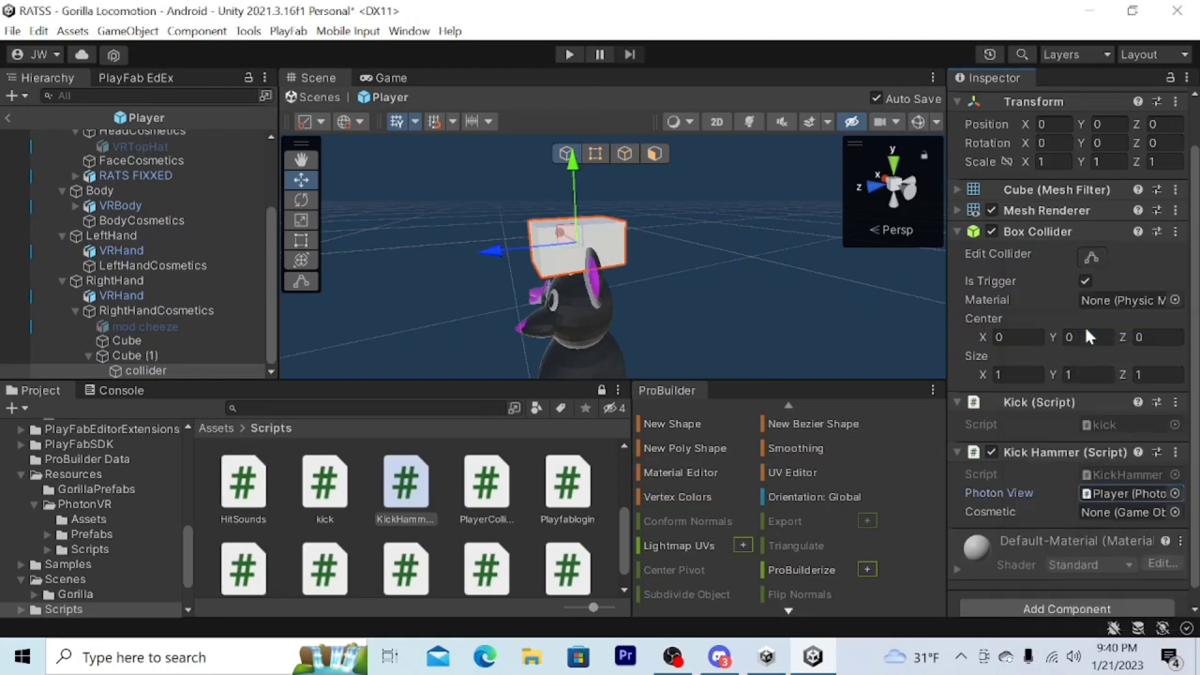
mouse_move(1195, 521)
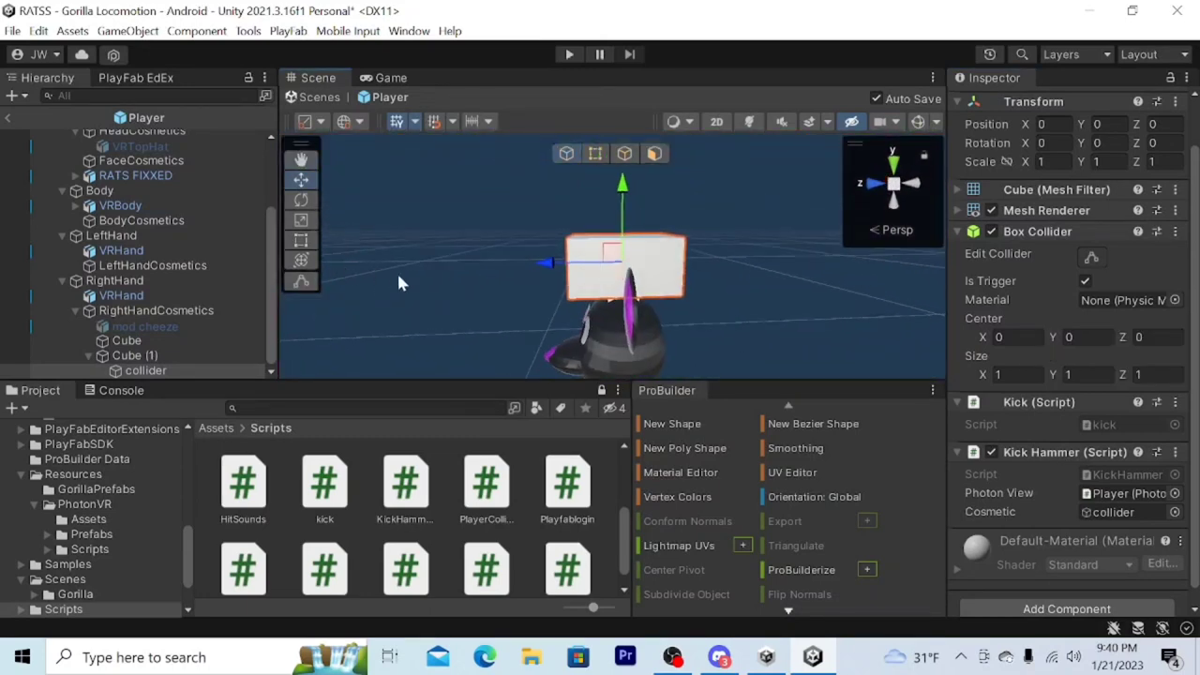
click(134, 356)
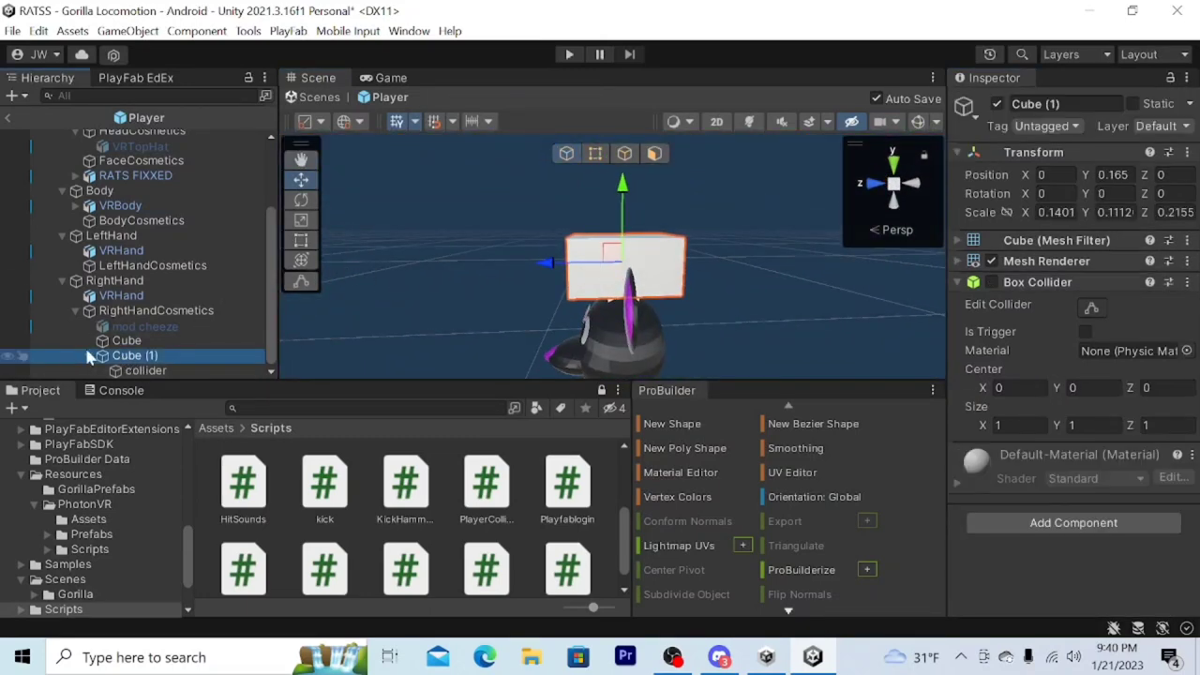